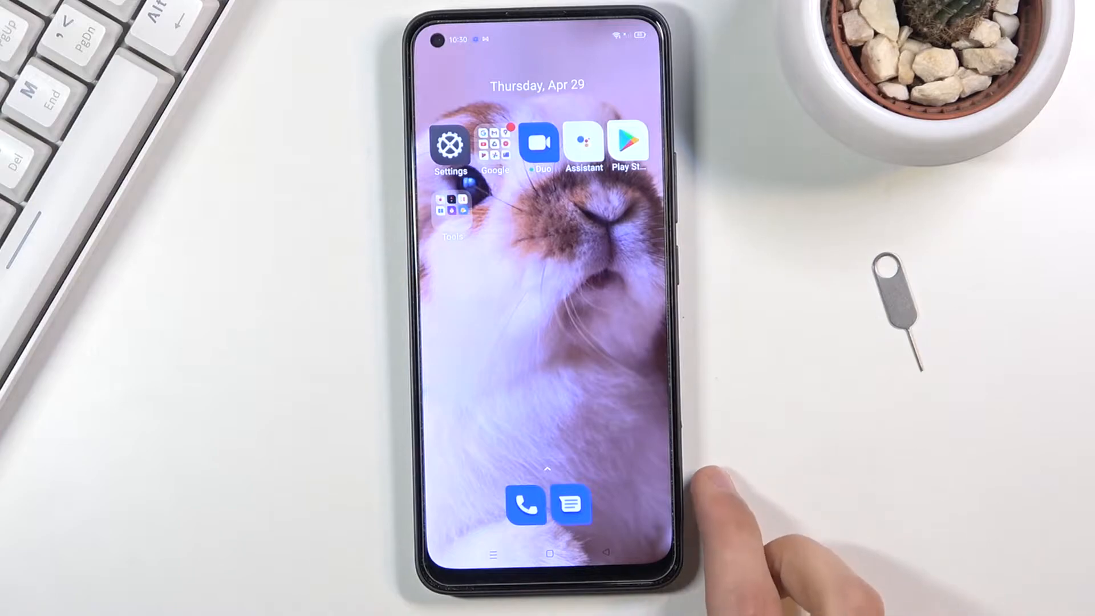
# Launch Settings from the home screen and screenshot its main page with Power + Volume Down
pyautogui.click(571, 504)
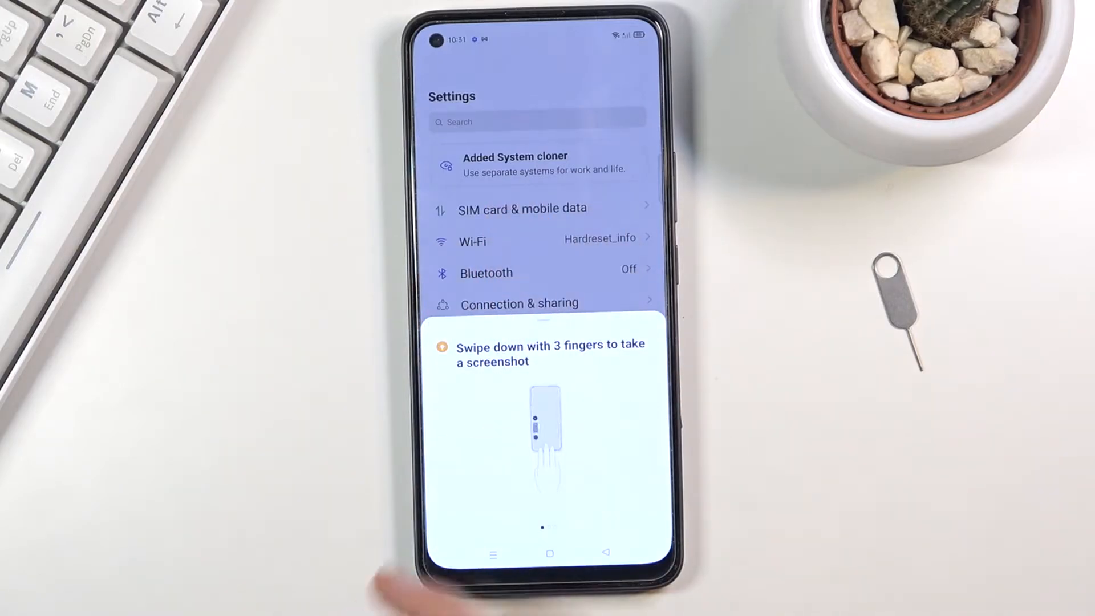
# Dismiss the screenshot tip and capture the top of the settings list with a three-finger swipe
pyautogui.hscroll(-3)
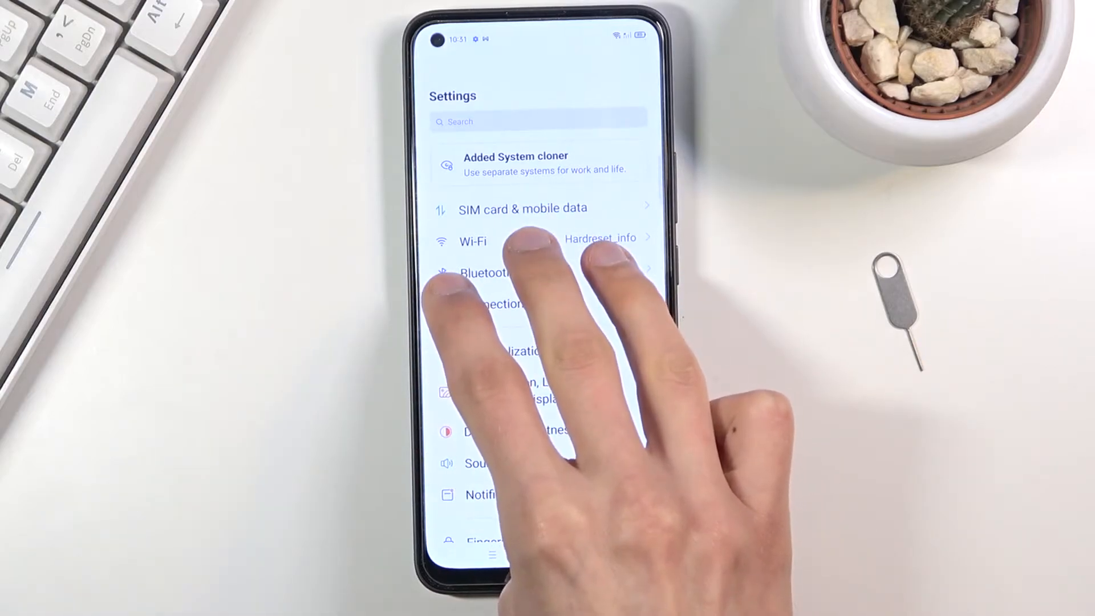
# Extend a scrolling screenshot down to Users & accounts and save it with the checkmark
pyautogui.click(472, 241)
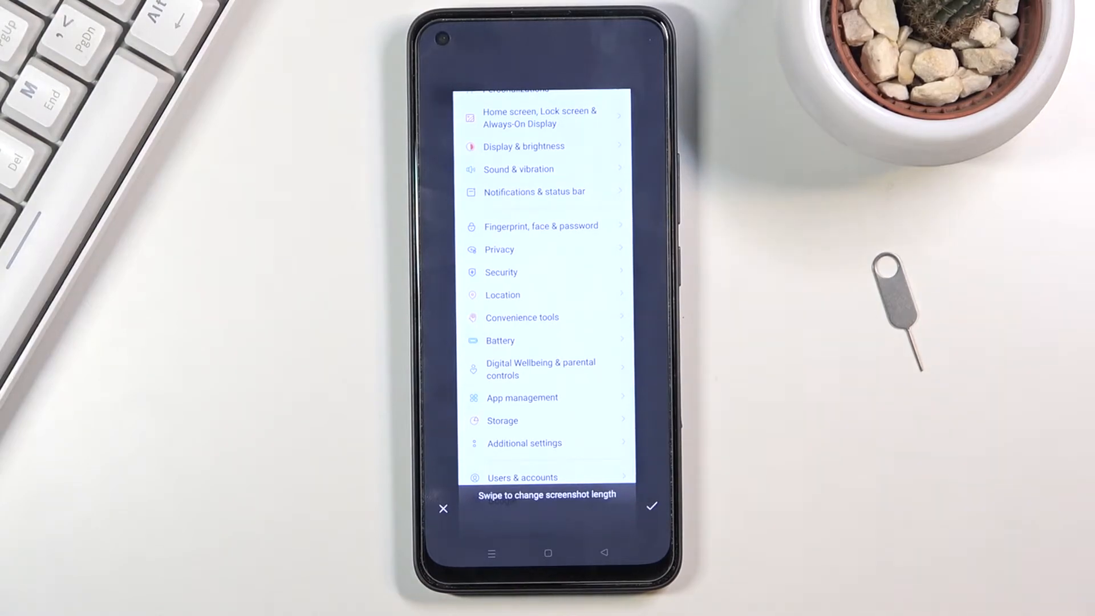
pyautogui.click(650, 508)
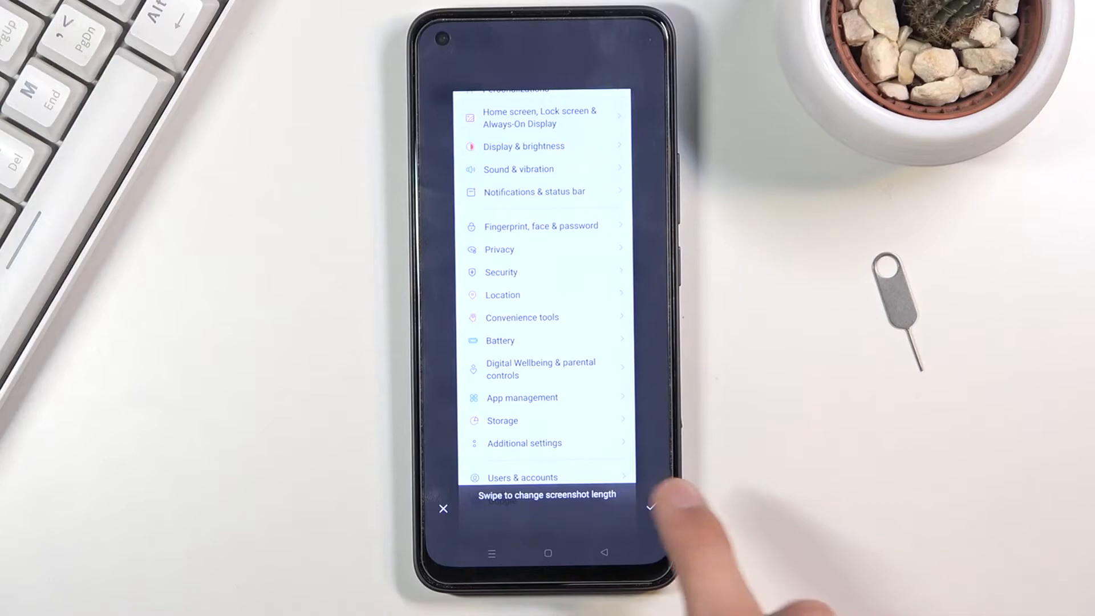
pyautogui.click(650, 507)
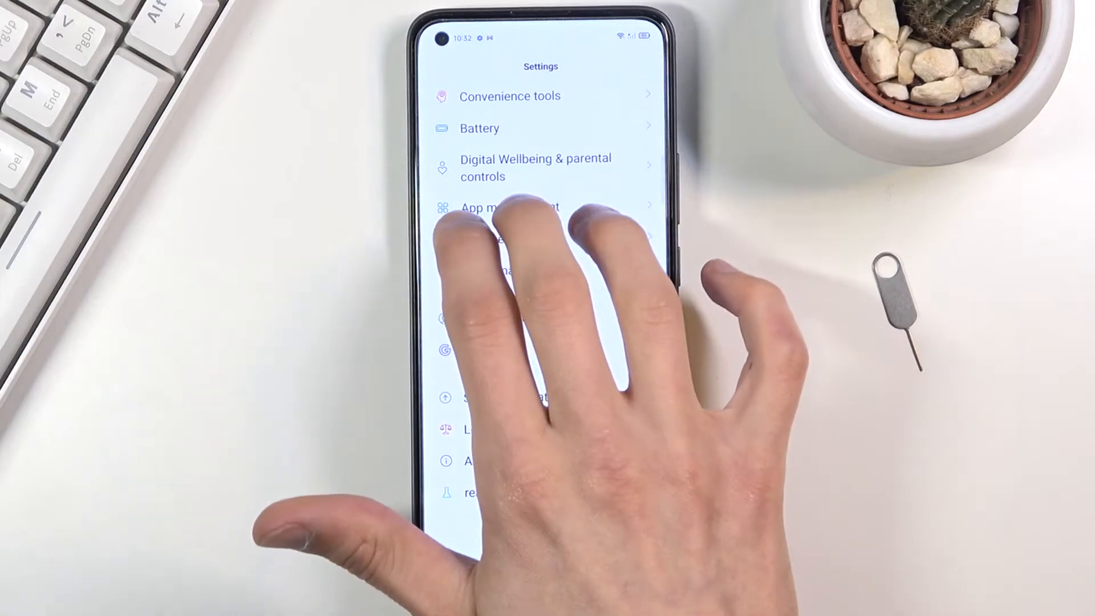
# Screenshot the lower portion of the settings list, then return to the home screen
pyautogui.click(509, 208)
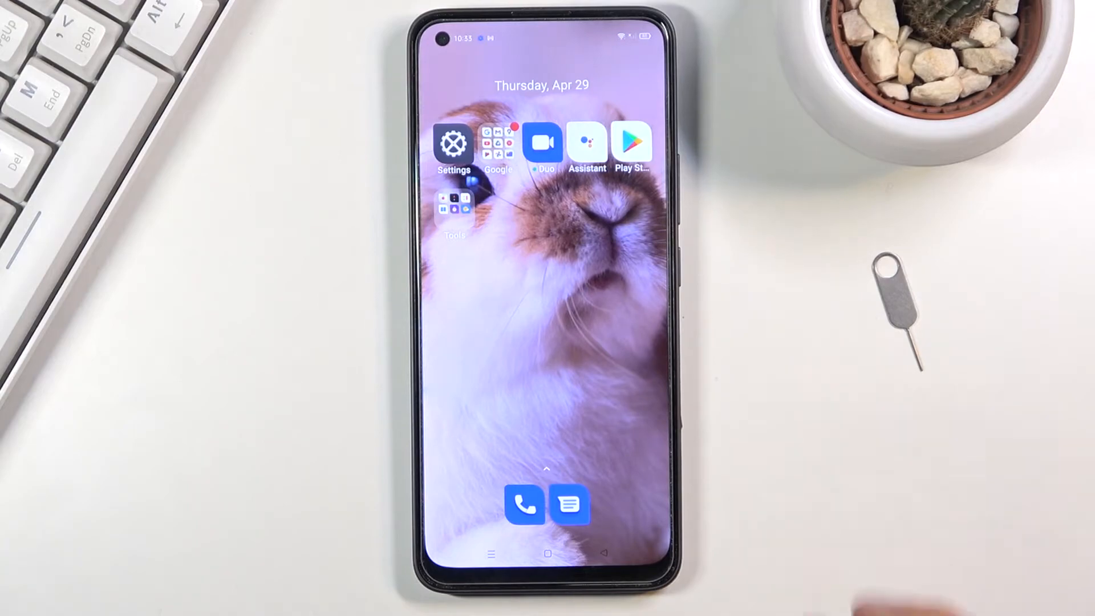
# Launch Google Photos from the Google folder to reach its library
pyautogui.click(498, 145)
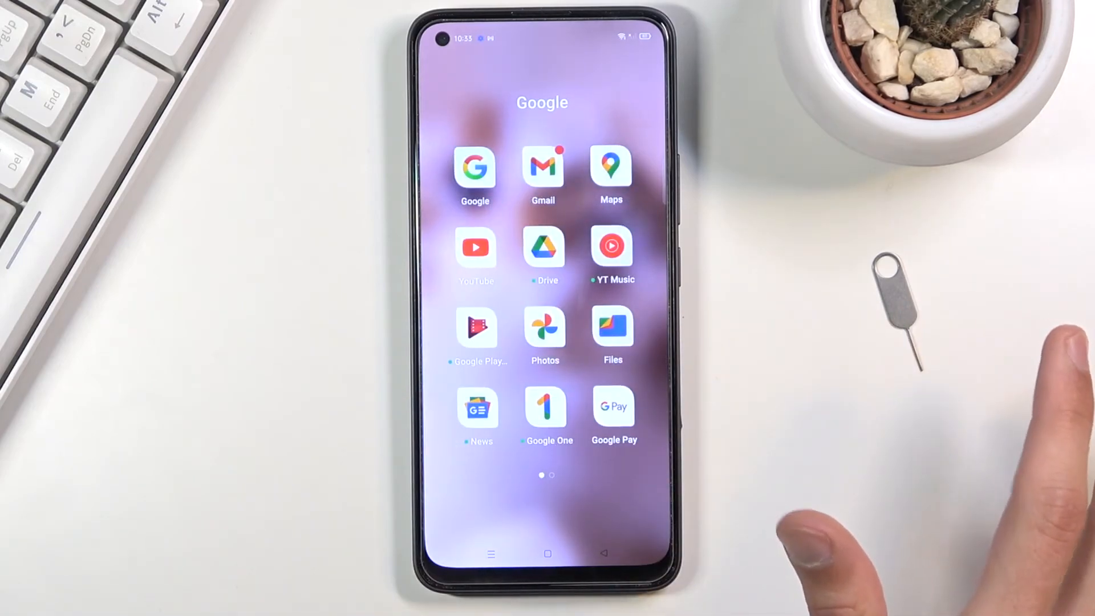
pyautogui.click(544, 326)
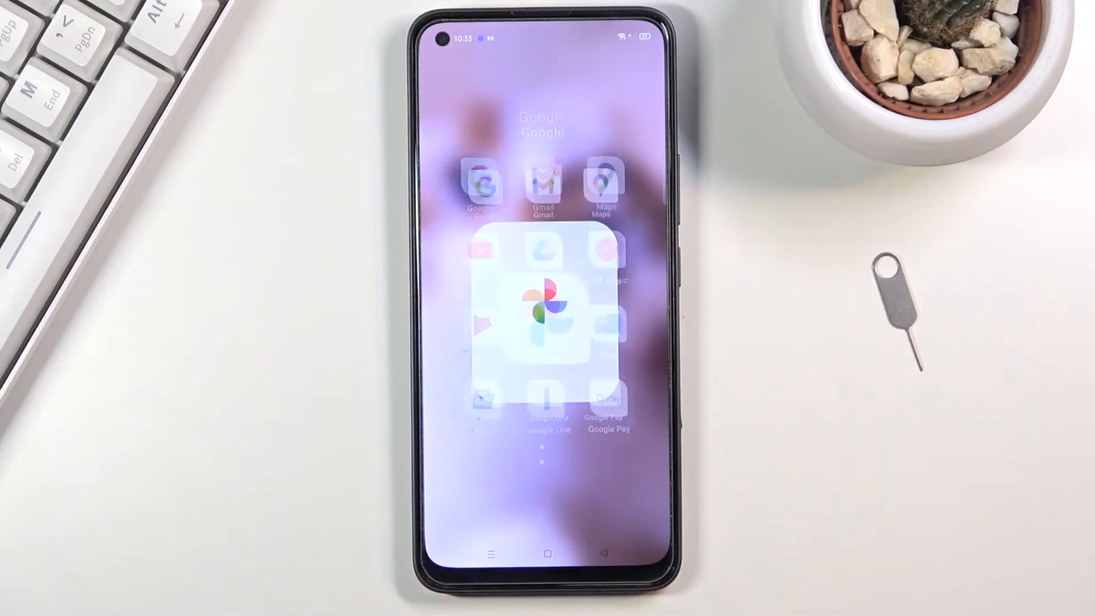
pyautogui.click(546, 303)
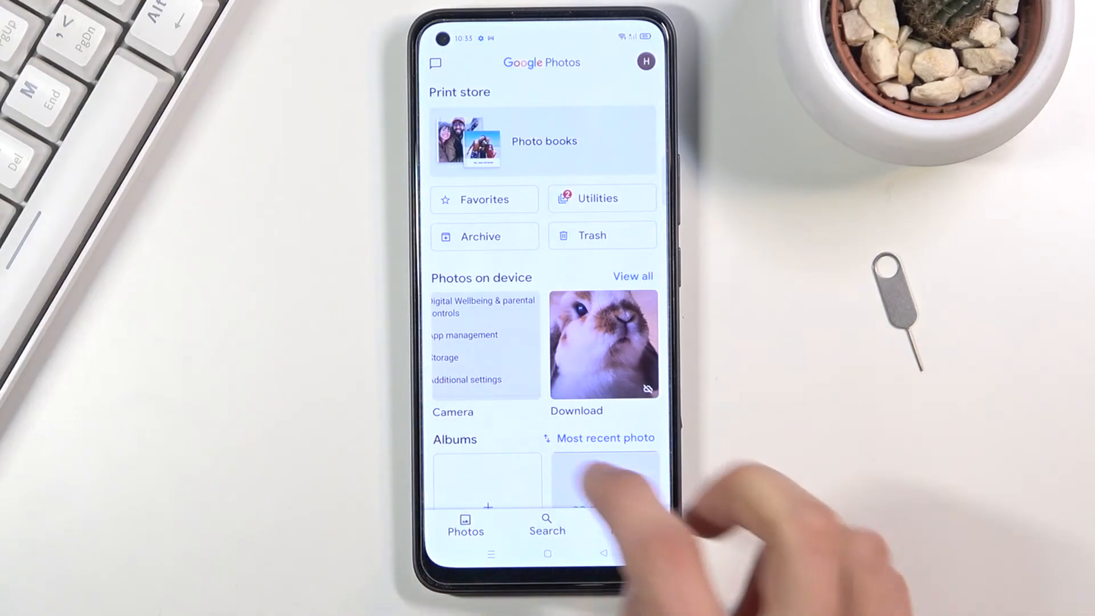
# View the Settings screenshots in the on-device Camera folder, ending on the long scrolling capture
pyautogui.scroll(-3)
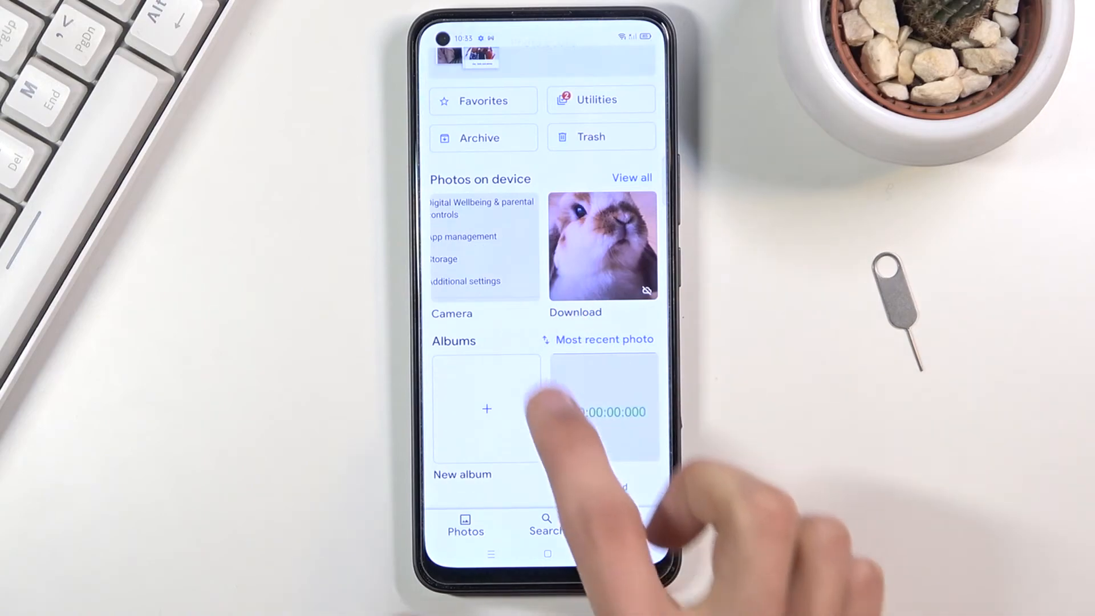
pyautogui.scroll(-3)
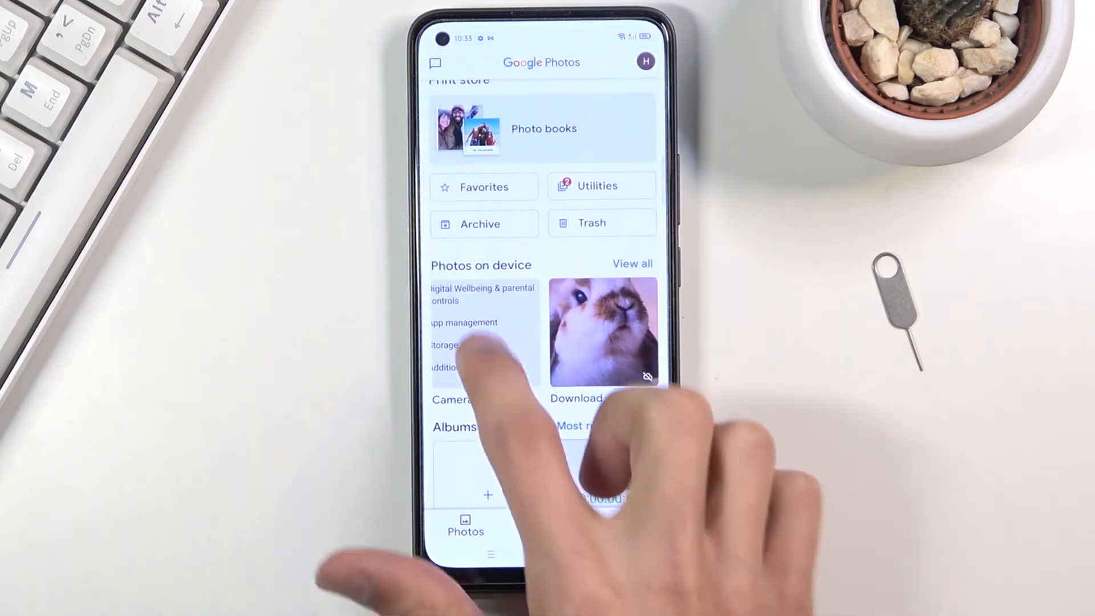
pyautogui.click(452, 399)
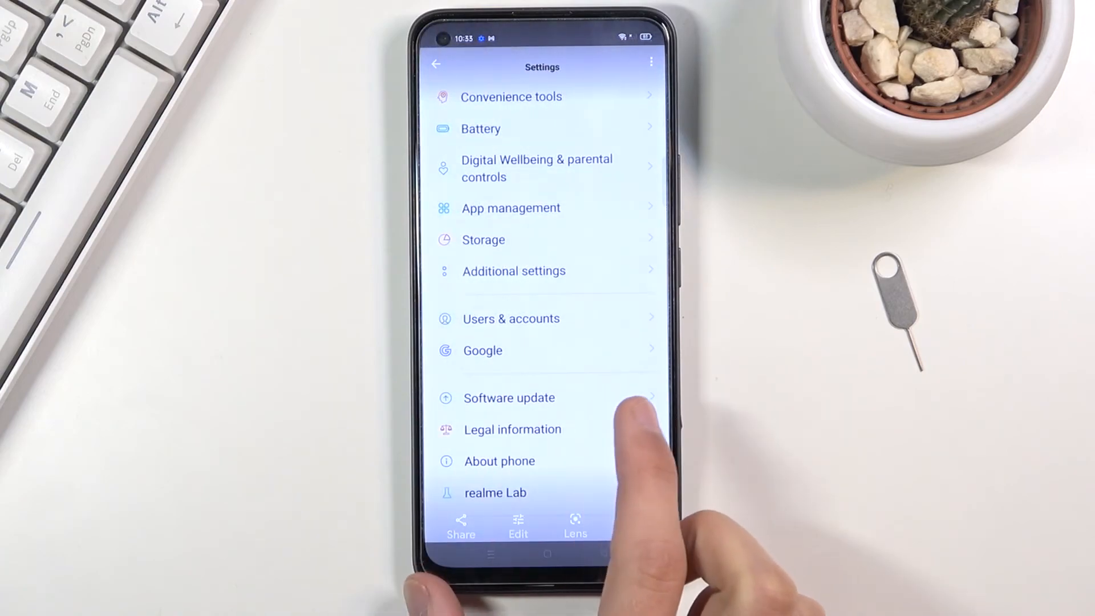
pyautogui.scroll(-3)
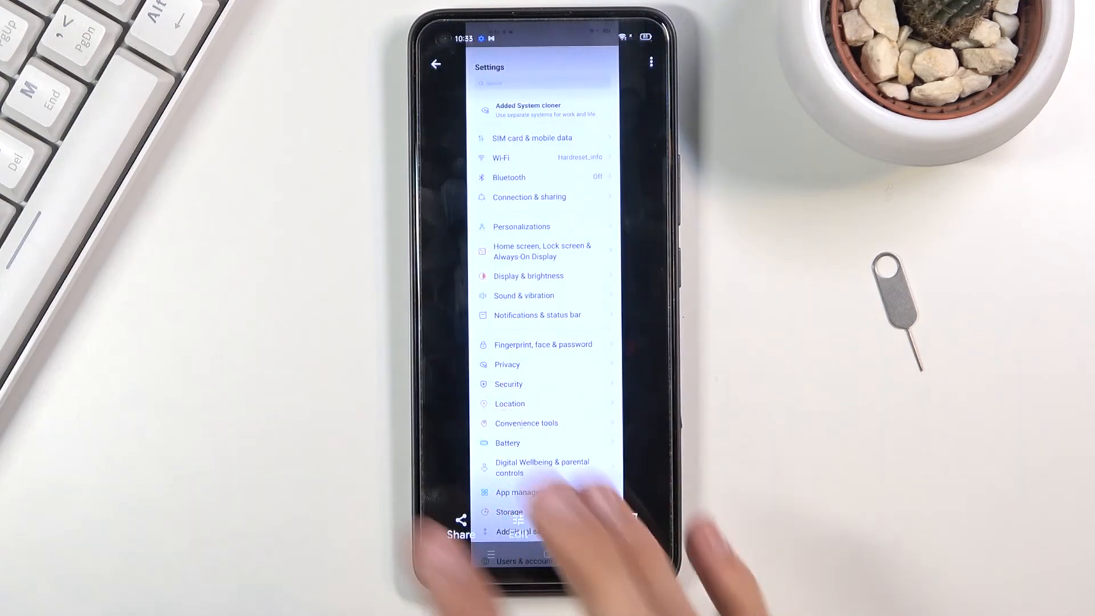
pyautogui.scroll(-3)
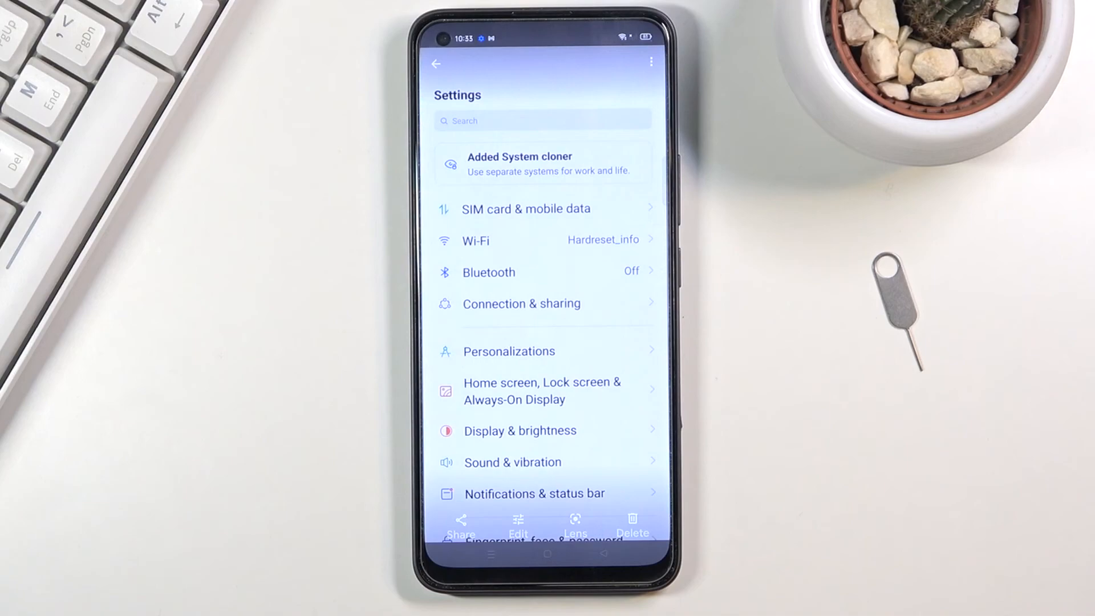